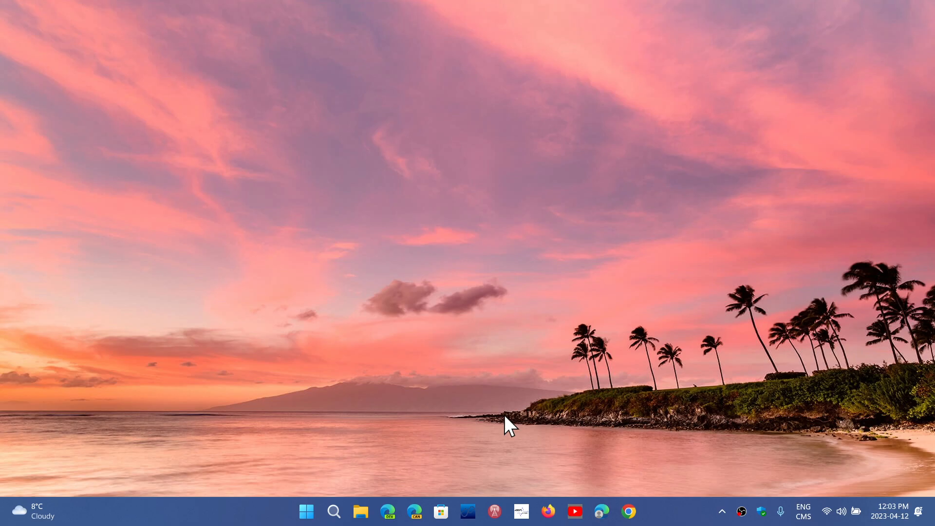
mouse_move(689, 483)
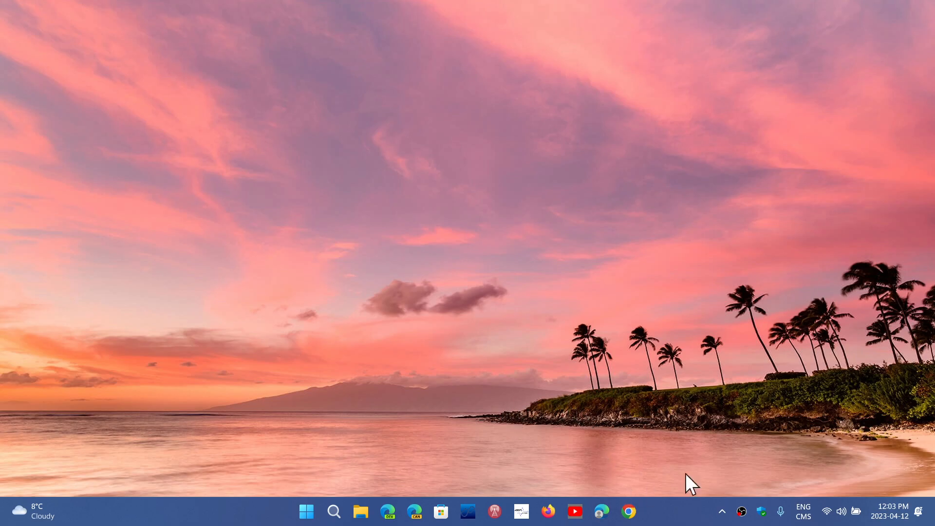
- Bring up the Start menu showing pinned apps with the recommended section beneath
left_click(722, 511)
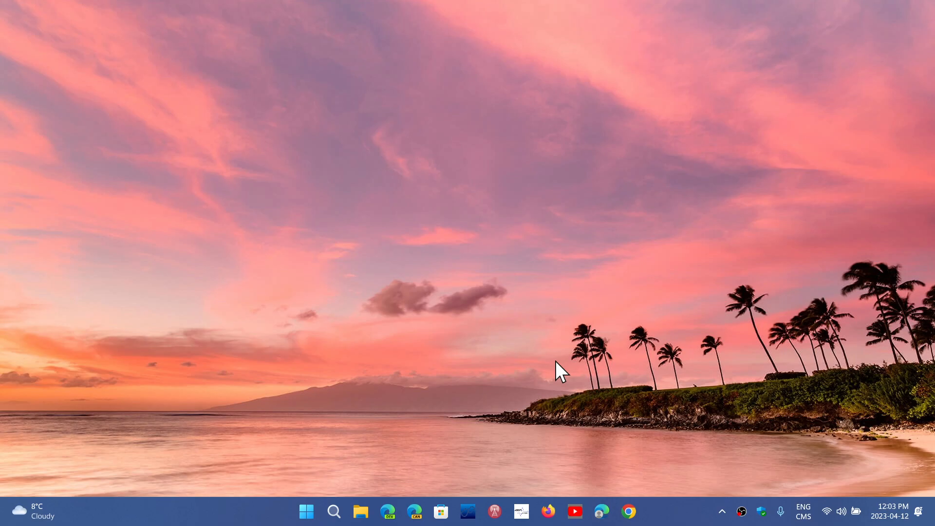
mouse_move(400, 449)
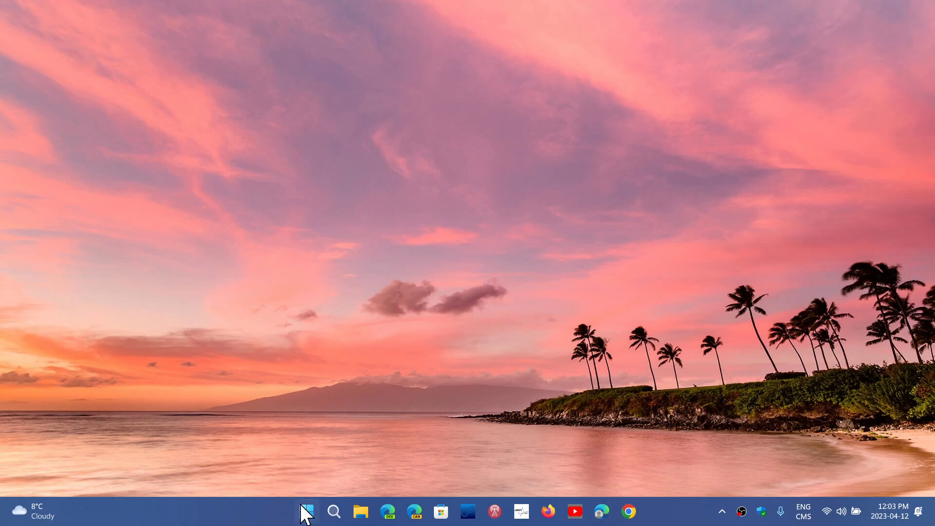
left_click(305, 511)
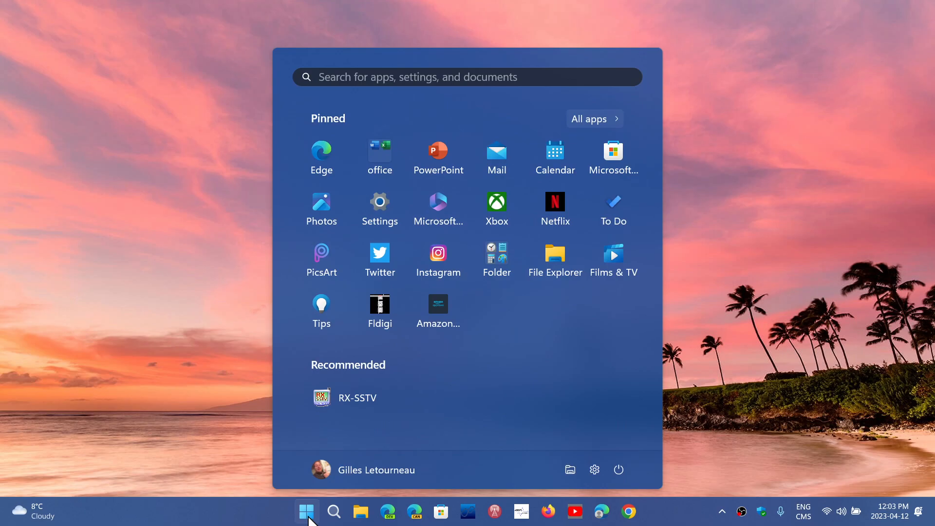
mouse_move(435, 385)
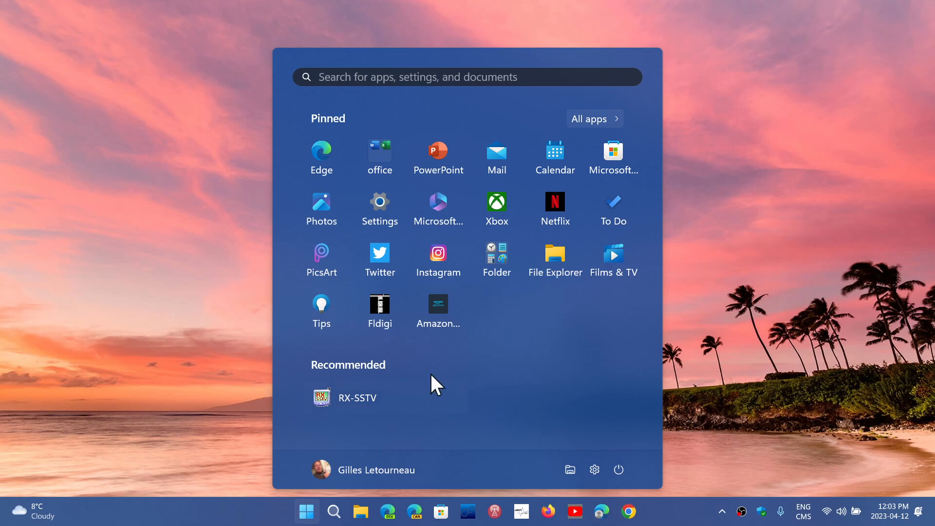